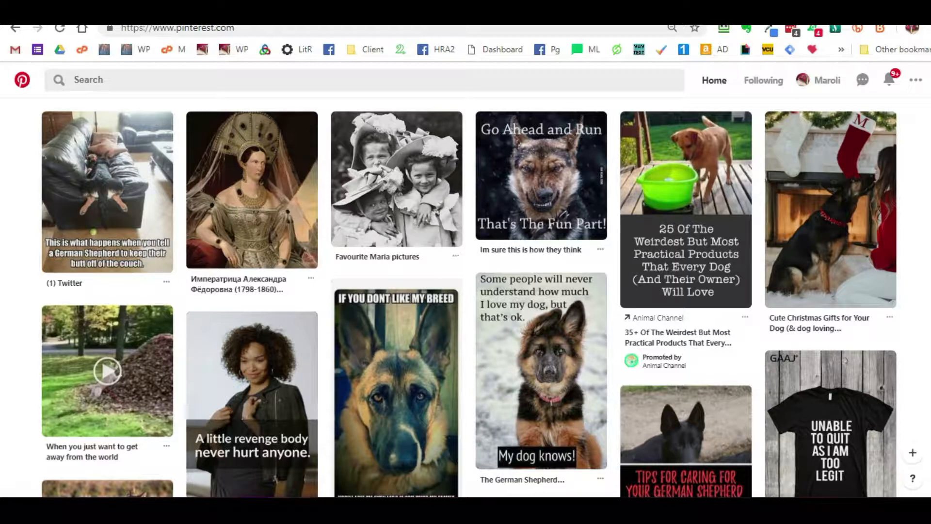
- Open the Maroli Design Services profile showing all its boards
{"action": "left_click", "coordinate": [824, 81]}
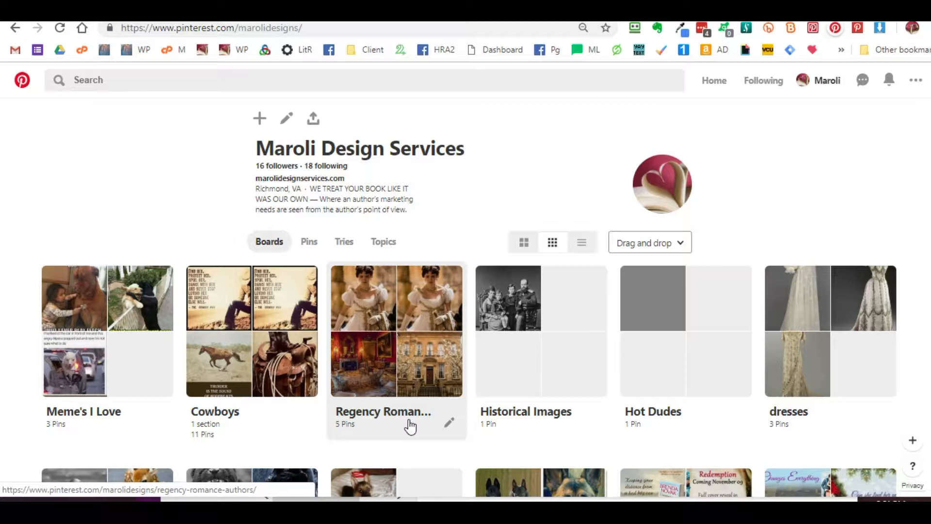
{"action": "mouse_move", "coordinate": [406, 422]}
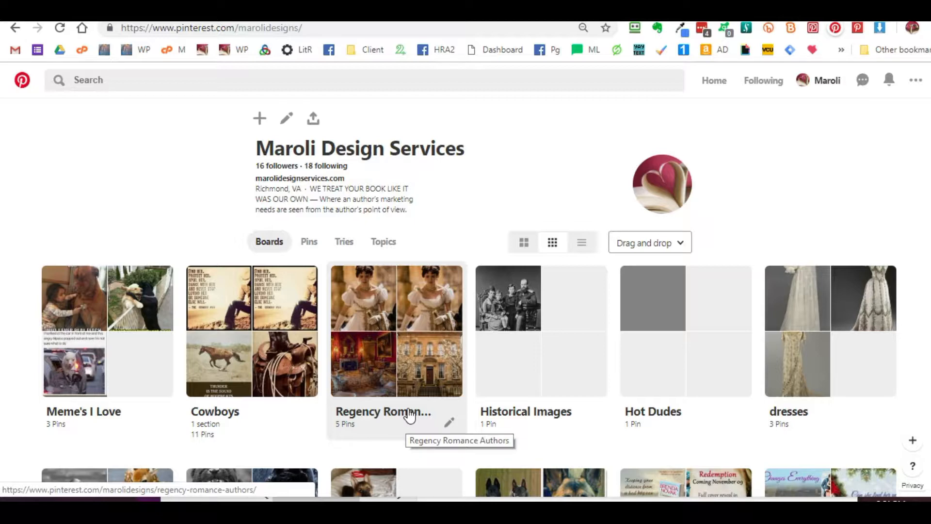
{"action": "mouse_move", "coordinate": [390, 436]}
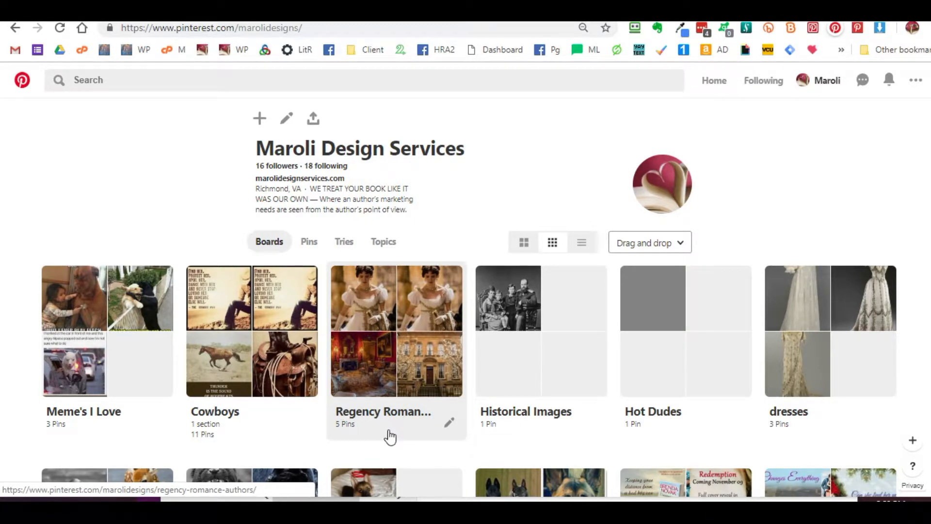
- Open the Melton House pin on Regency Romance Authors and copy its description and image address
{"action": "left_click", "coordinate": [383, 411]}
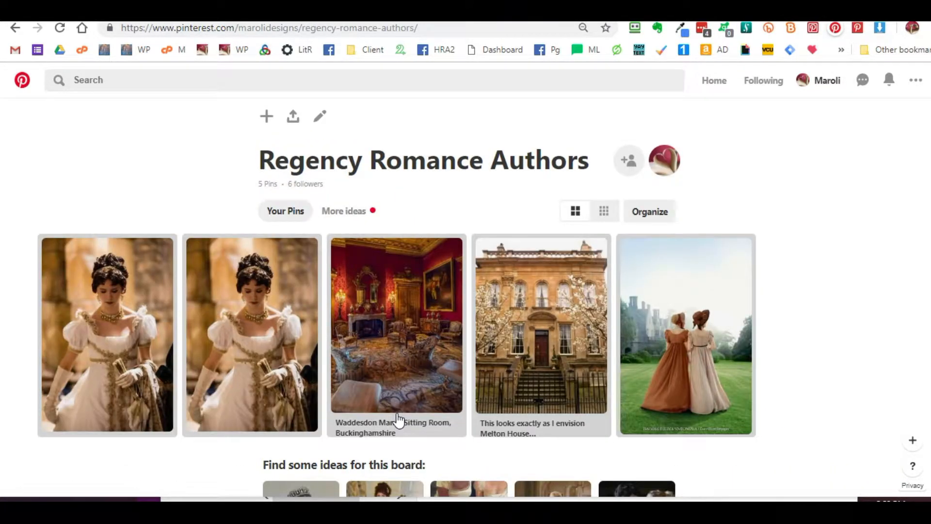
{"action": "mouse_move", "coordinate": [686, 336]}
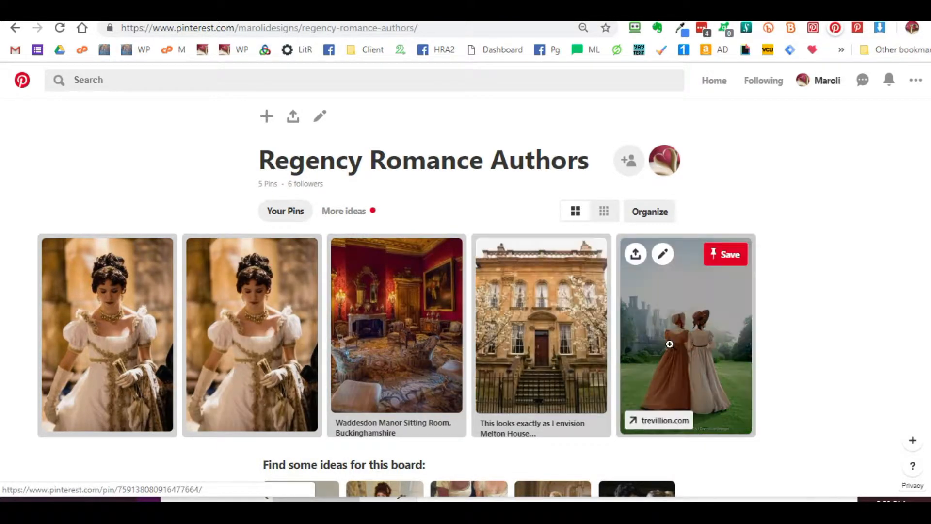
{"action": "mouse_move", "coordinate": [800, 365]}
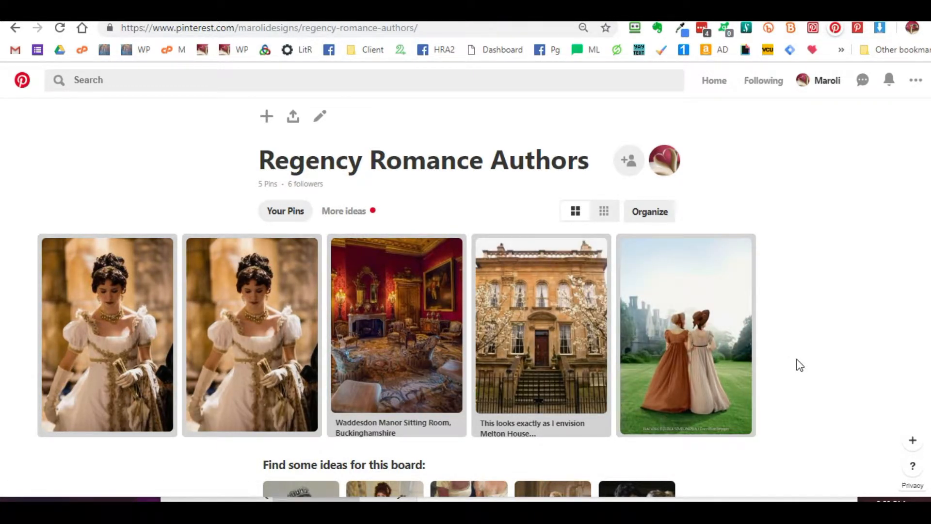
{"action": "left_click", "coordinate": [540, 324]}
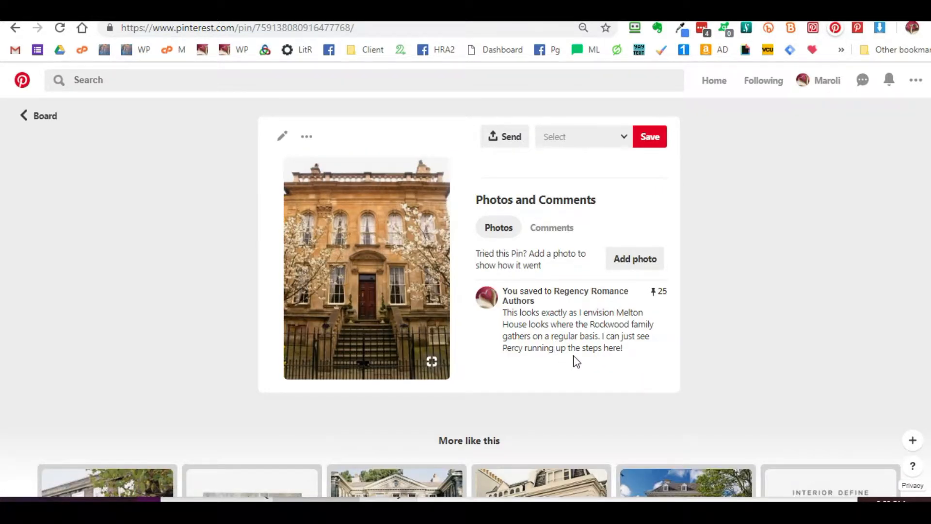
{"action": "left_click_drag", "start_coordinate": [580, 336], "coordinate": [622, 347]}
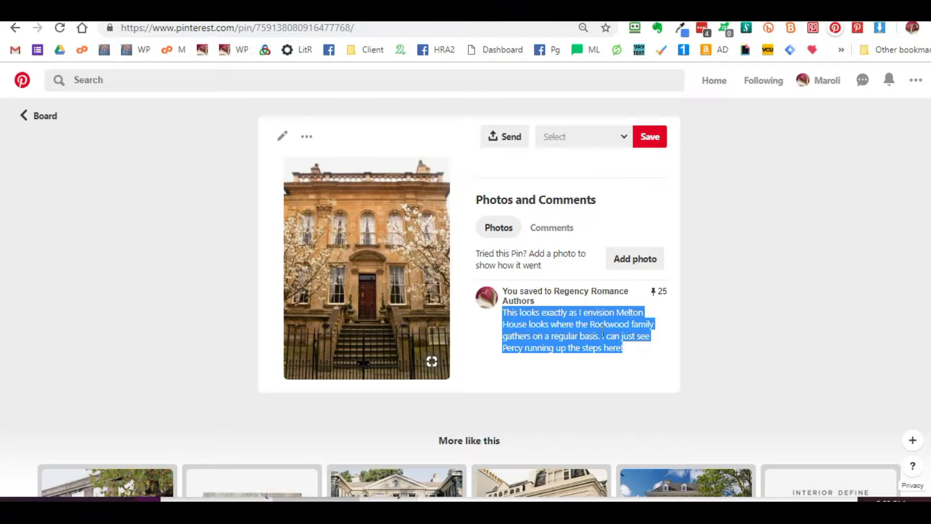
{"action": "key", "text": "alt+tab"}
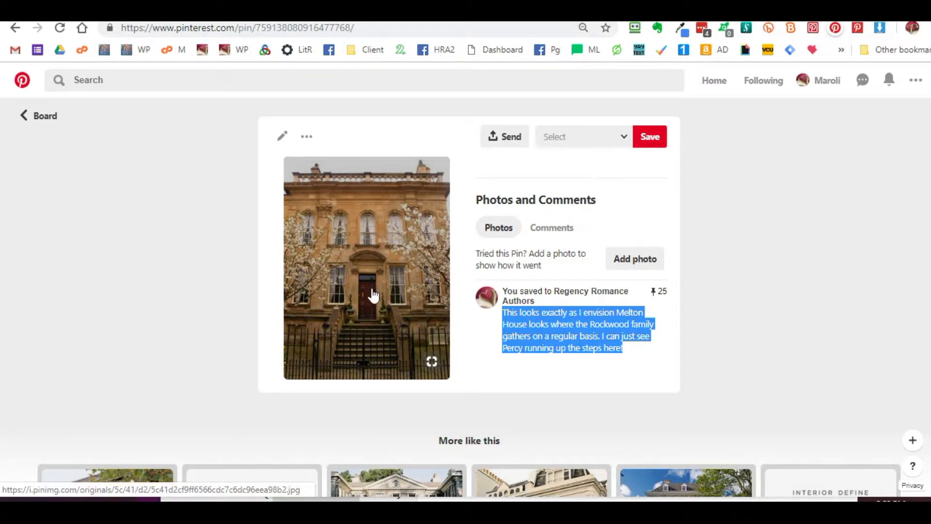
{"action": "right_click", "coordinate": [374, 294]}
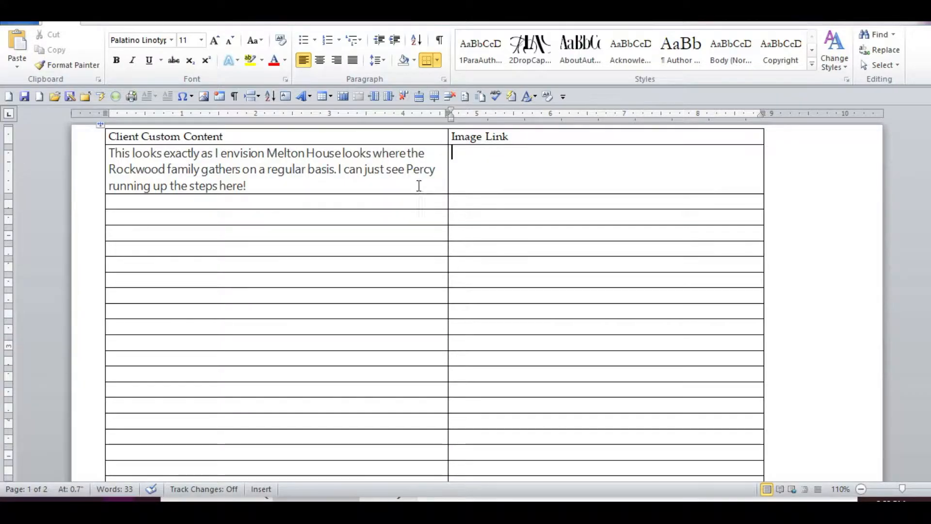
- Paste the Melton House pinimg image URL into the first row's Image Link cell
{"action": "type", "text": "https://i.pinimg.com/564x/5c/41/d2/5c41d2cf9ff6566cdc7c6dc96eea98b2.jpg"}
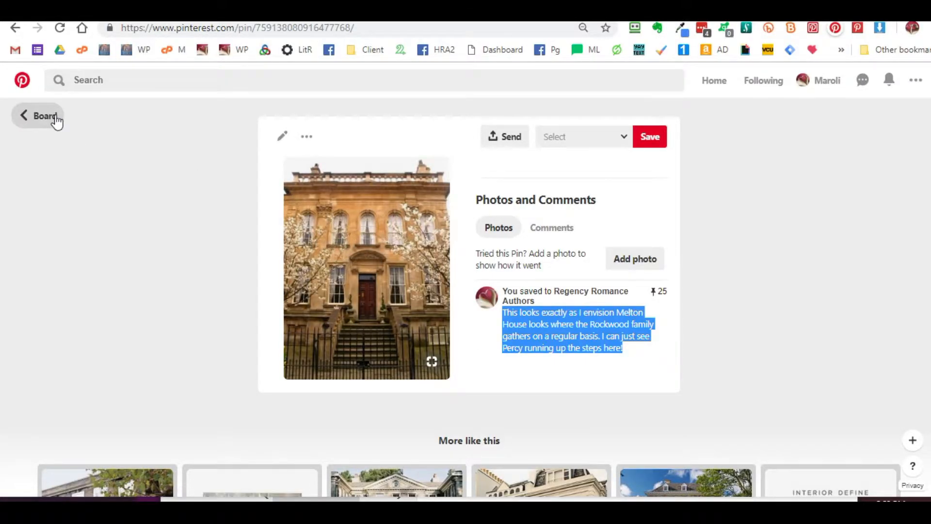
- Open the Waddesdon Manor Sitting Room pin and copy its description into the Word table's second row
{"action": "left_click", "coordinate": [38, 115]}
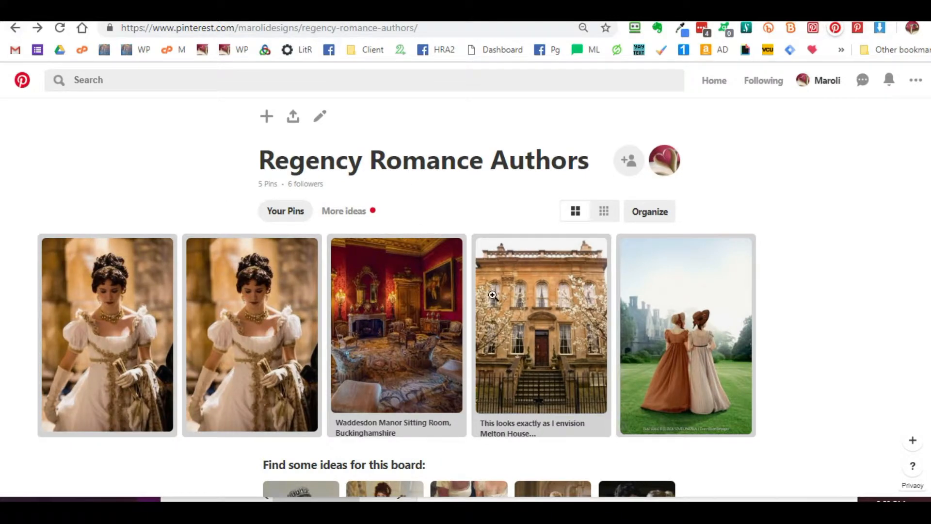
{"action": "left_click", "coordinate": [396, 325]}
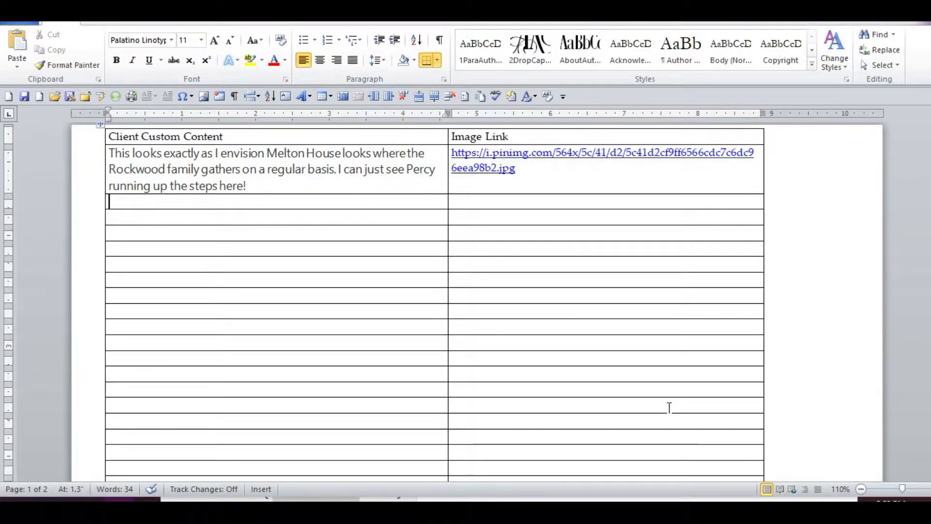
{"action": "key", "text": "ctrl+v"}
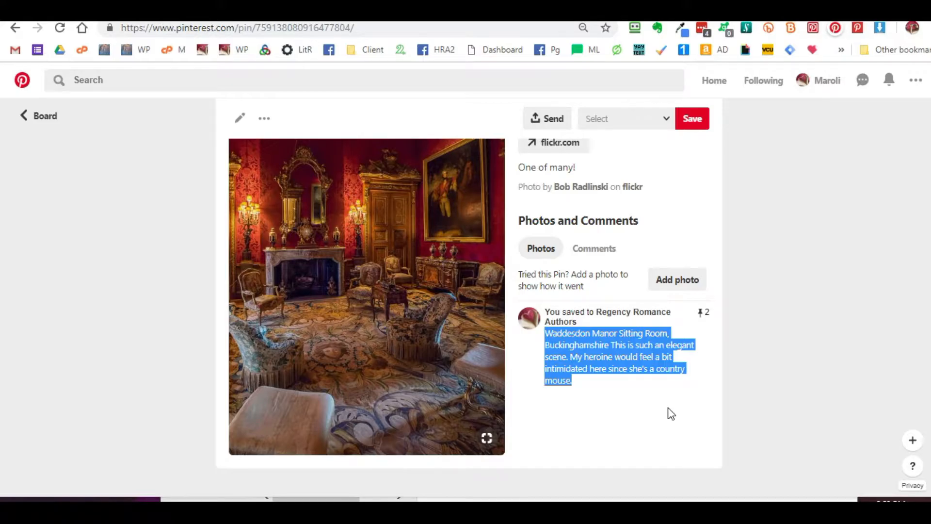
{"action": "key", "text": "alt+tab"}
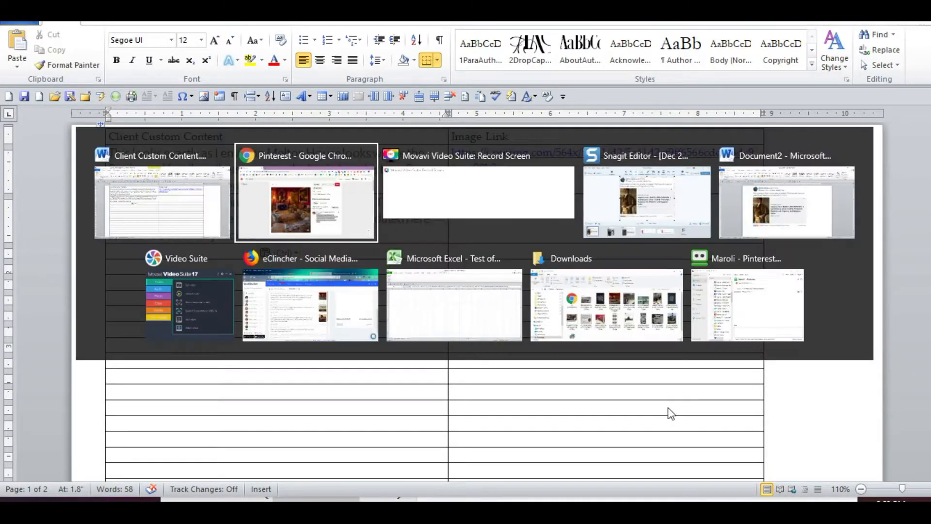
{"action": "key", "text": "alt+tab"}
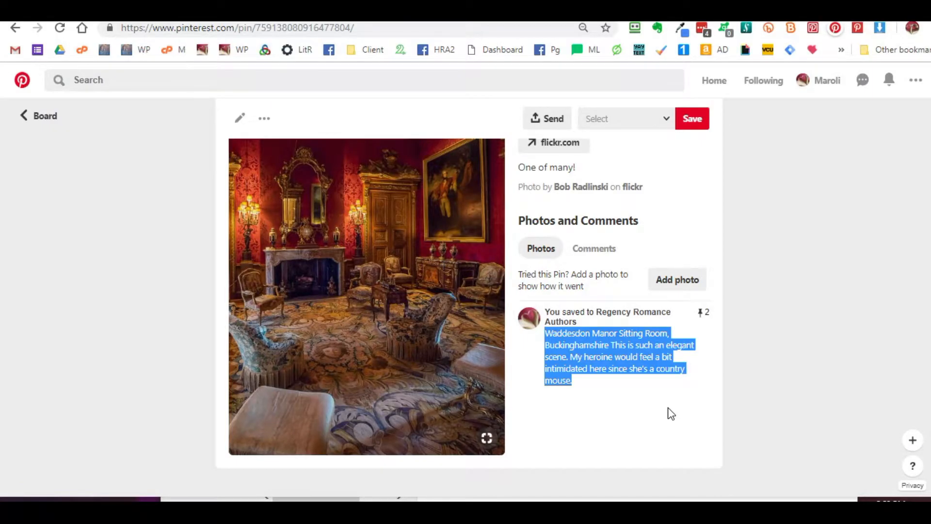
{"action": "mouse_move", "coordinate": [391, 311]}
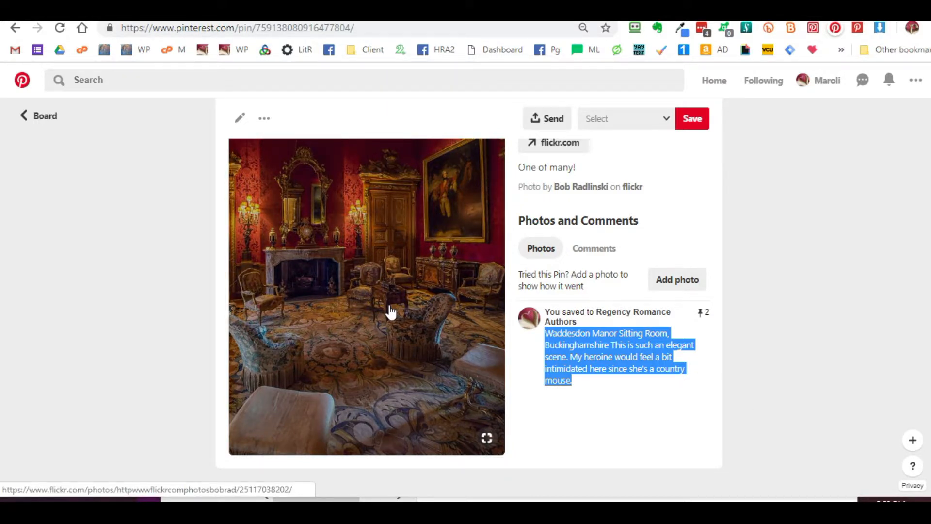
- Copy the sitting room photo's image address from the pin's context menu
{"action": "right_click", "coordinate": [390, 312]}
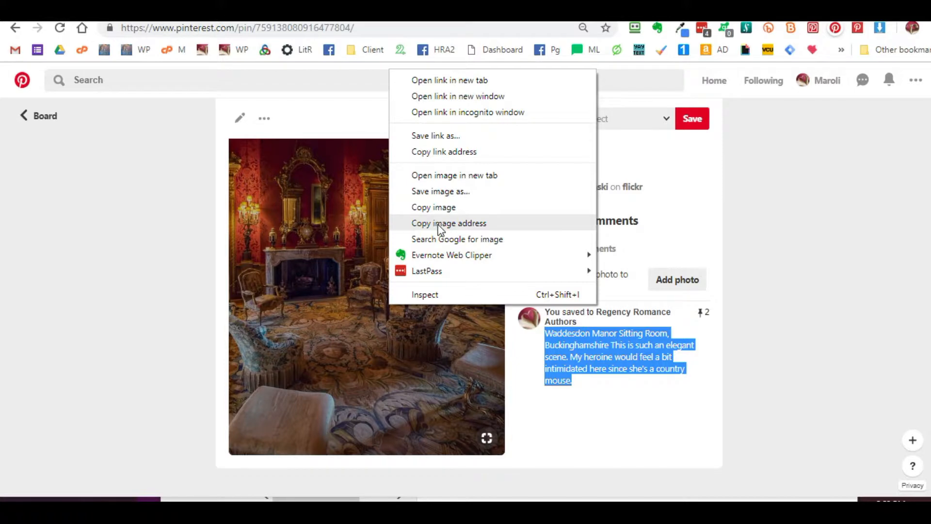
{"action": "left_click", "coordinate": [303, 58]}
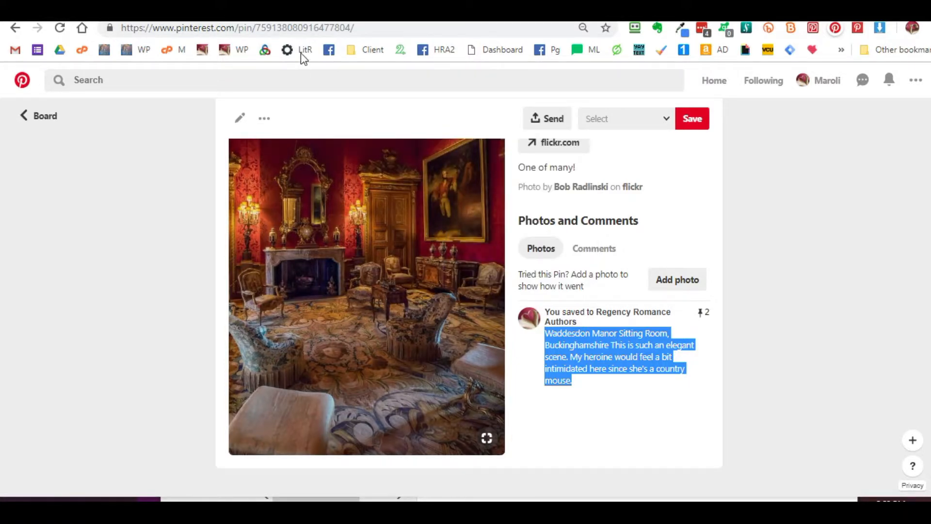
{"action": "left_click", "coordinate": [329, 49]}
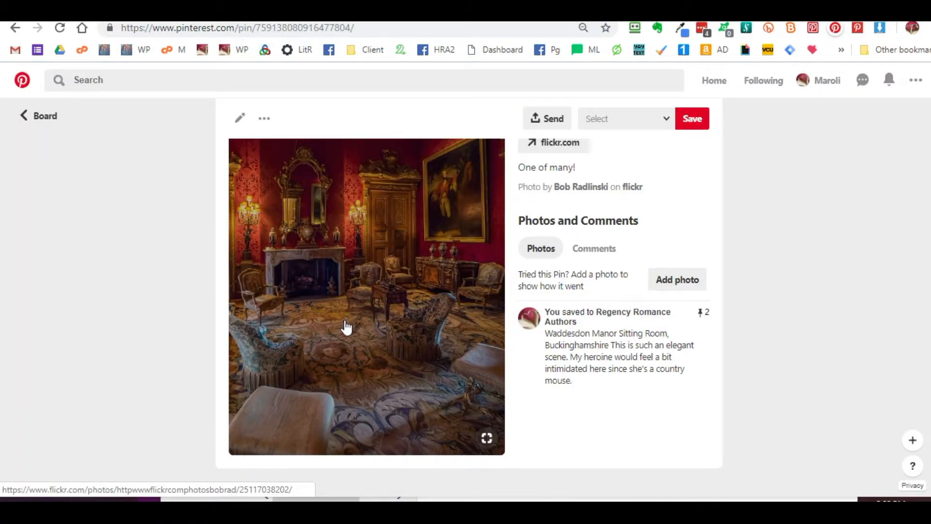
{"action": "right_click", "coordinate": [347, 327]}
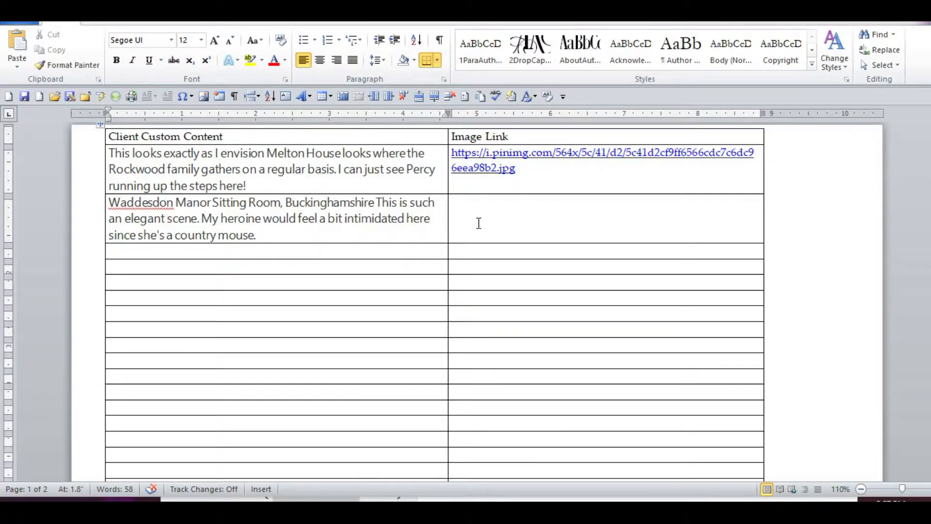
- Paste the sitting room pinimg image URL into the second row's Image Link cell
{"action": "type", "text": "https://i.pinimg.com/564x/eb/65/14/eb65140e802c15dff86f98c0d36fb63b.jpg"}
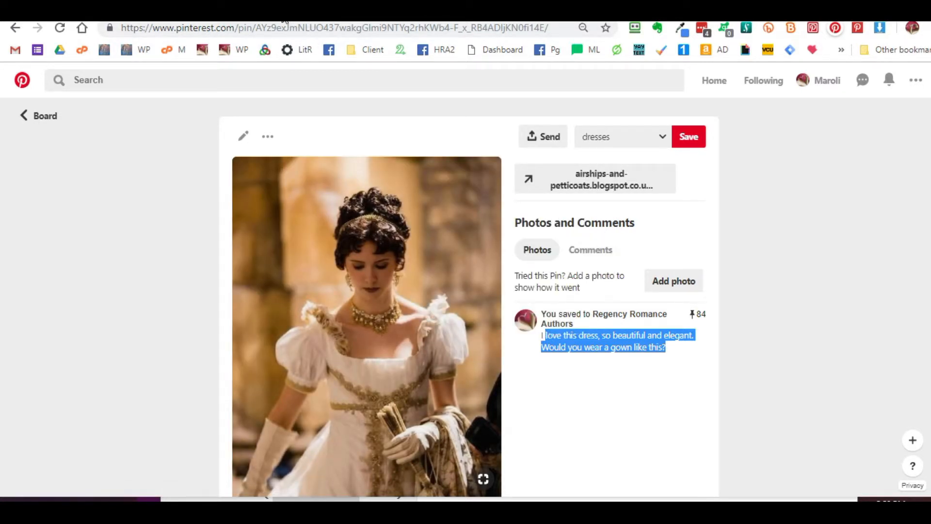
- Leave the white gown pin, return to the board and reopen the profile's board list
{"action": "left_click", "coordinate": [366, 327]}
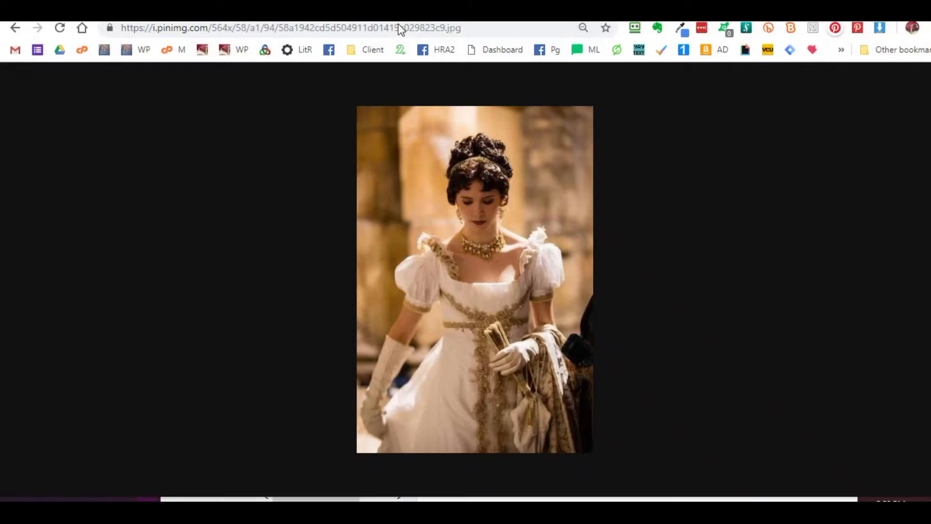
{"action": "left_click", "coordinate": [15, 27]}
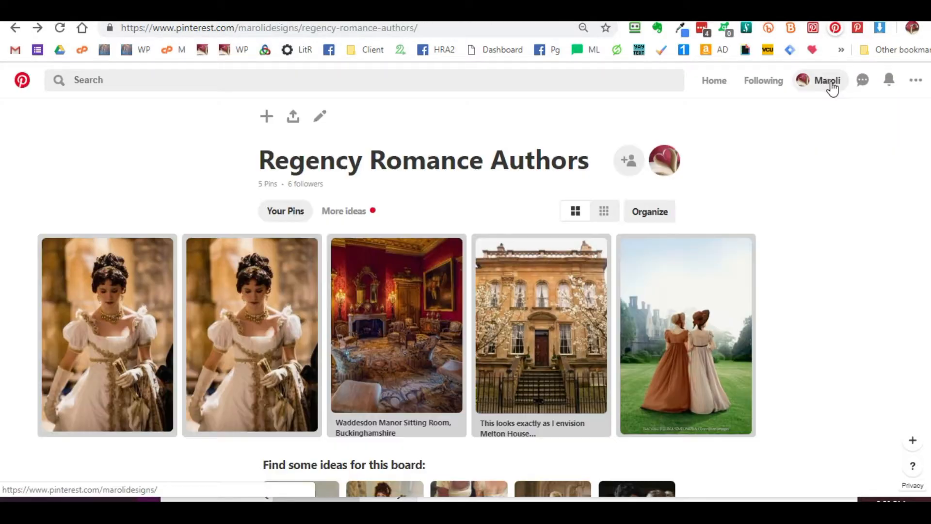
{"action": "left_click", "coordinate": [827, 80]}
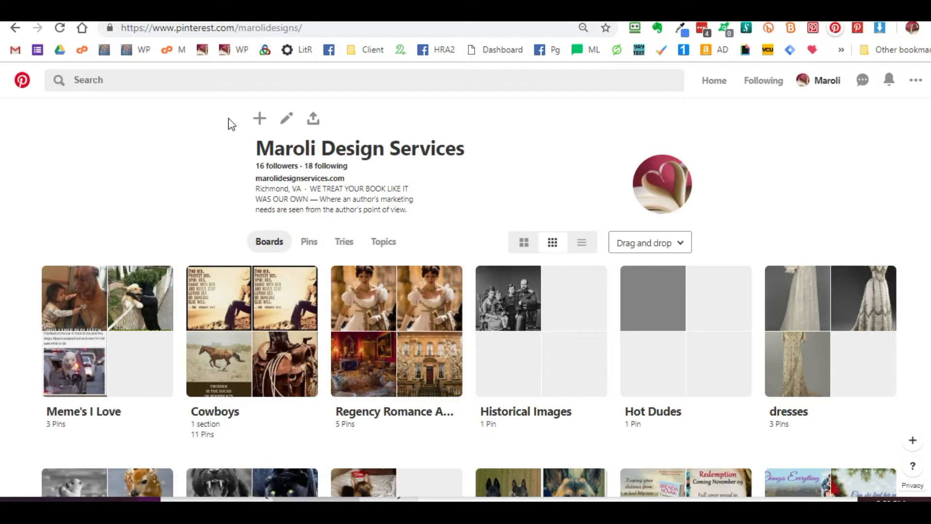
{"action": "mouse_move", "coordinate": [266, 142]}
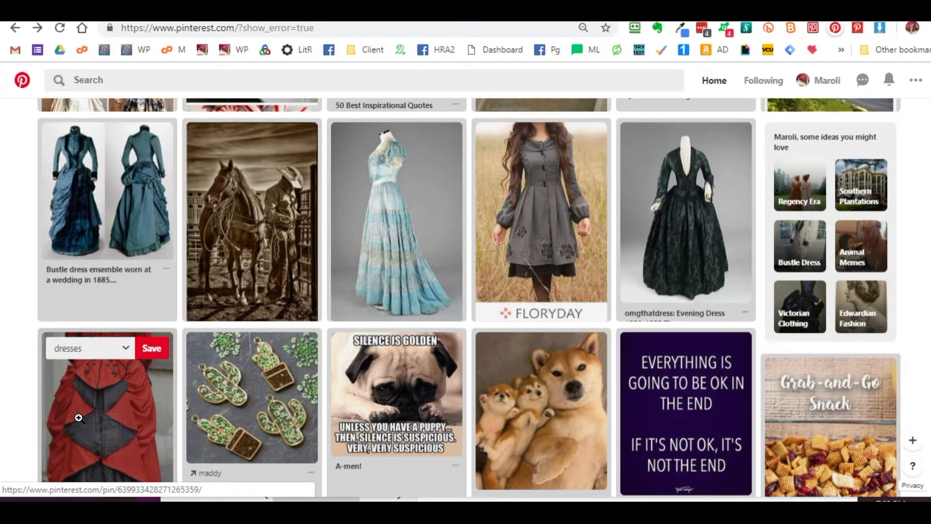
- Save the red and black bustle gown pin to the dresses board with the 'I love gown! It's so unique...' description
{"action": "left_click", "coordinate": [107, 409]}
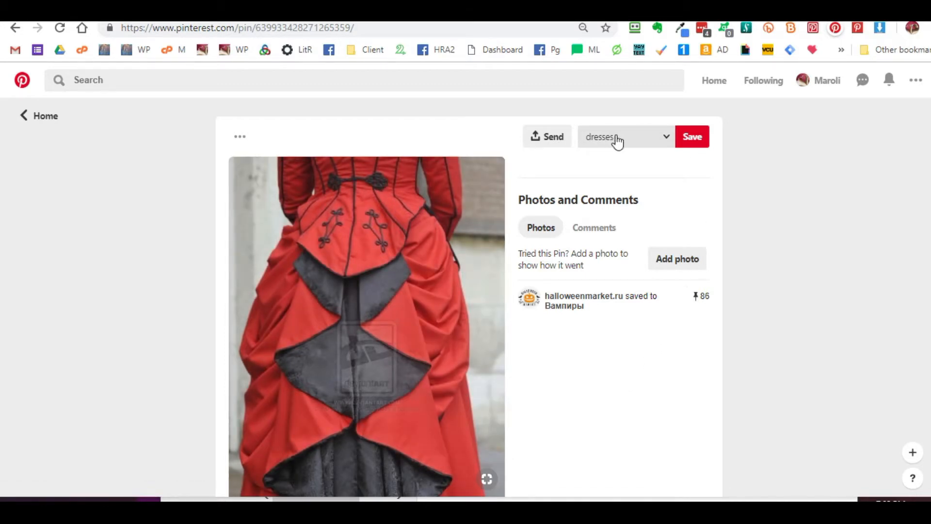
{"action": "left_click", "coordinate": [623, 136]}
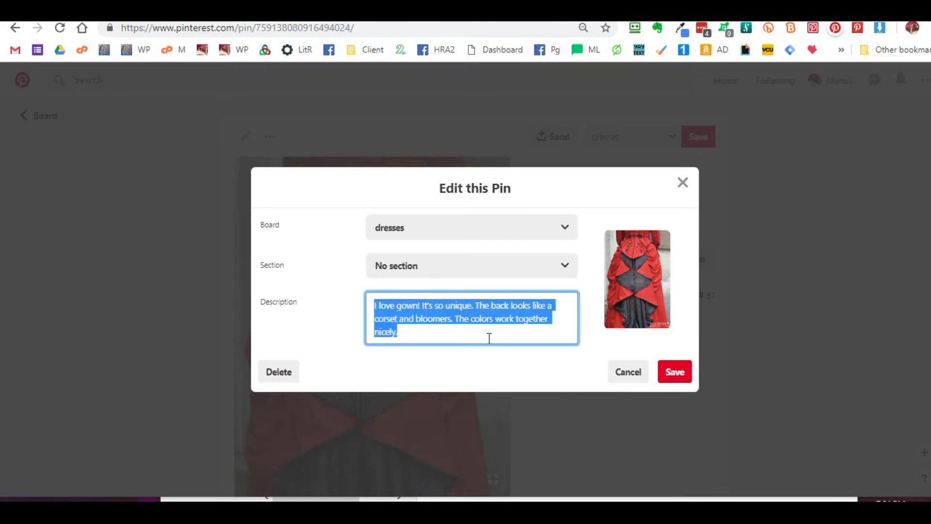
{"action": "left_click", "coordinate": [674, 371]}
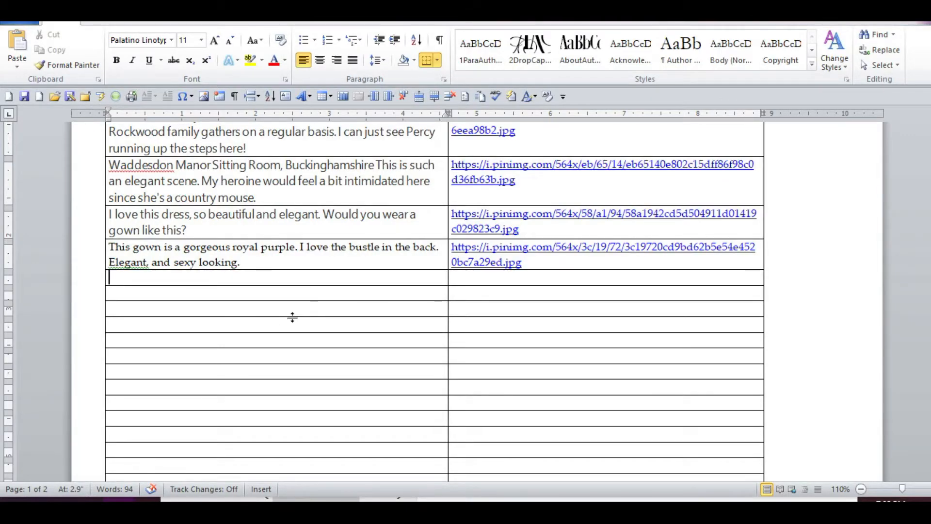
{"action": "type", "text": "I love gown! It's so unique. The back looks like a corset and bloomers. The colors work together nicely."}
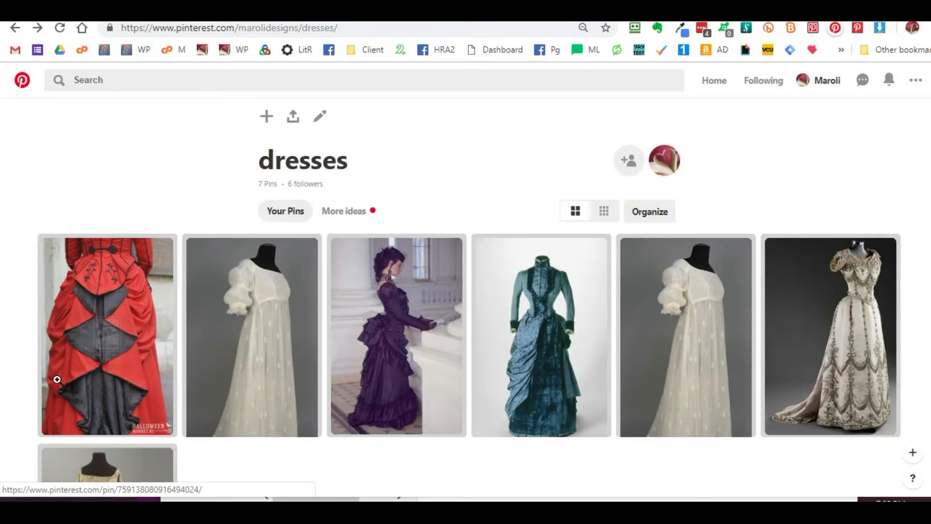
- Load the red and black gown's pinimg image address on its own page
{"action": "left_click", "coordinate": [107, 336]}
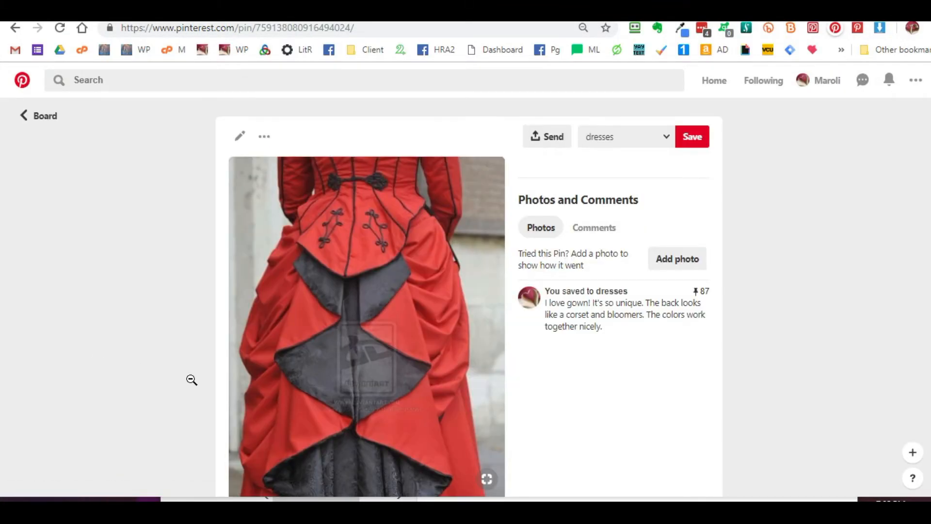
{"action": "mouse_move", "coordinate": [410, 364]}
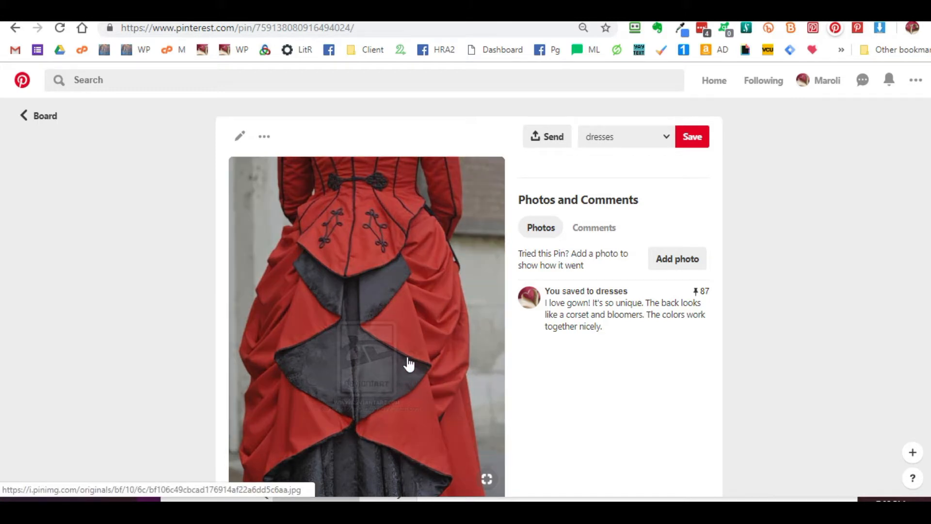
{"action": "mouse_move", "coordinate": [450, 279]}
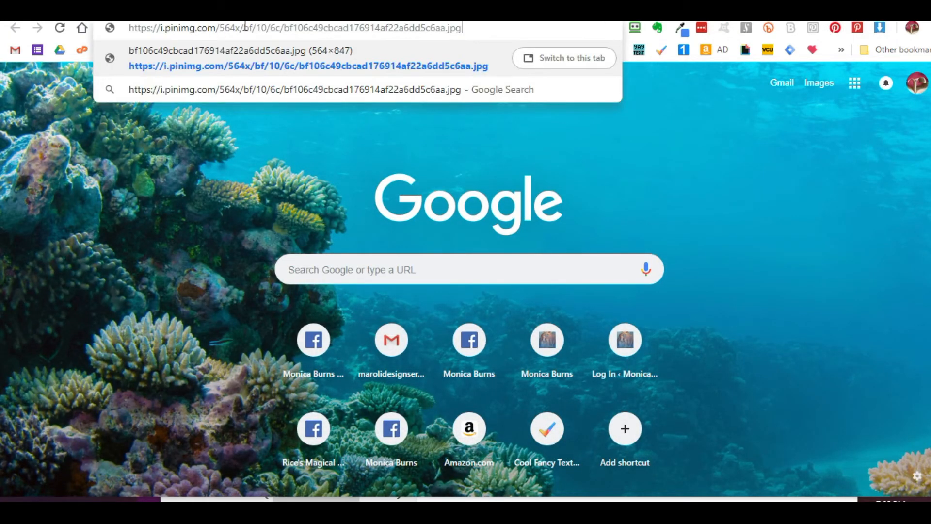
{"action": "key", "text": "Enter"}
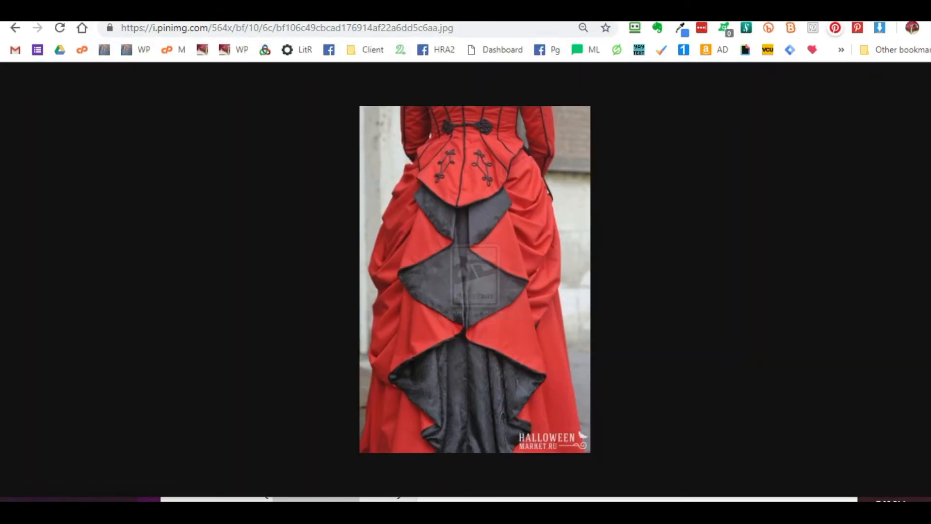